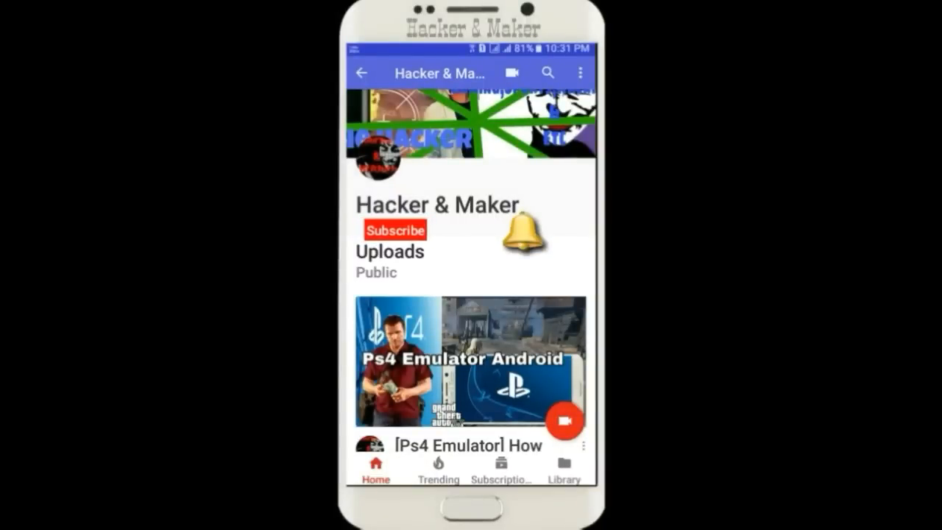
Follow the Hacker & Maker channel's link to the Drive page for Gta VI By Hacker & Maker.7z
click(394, 230)
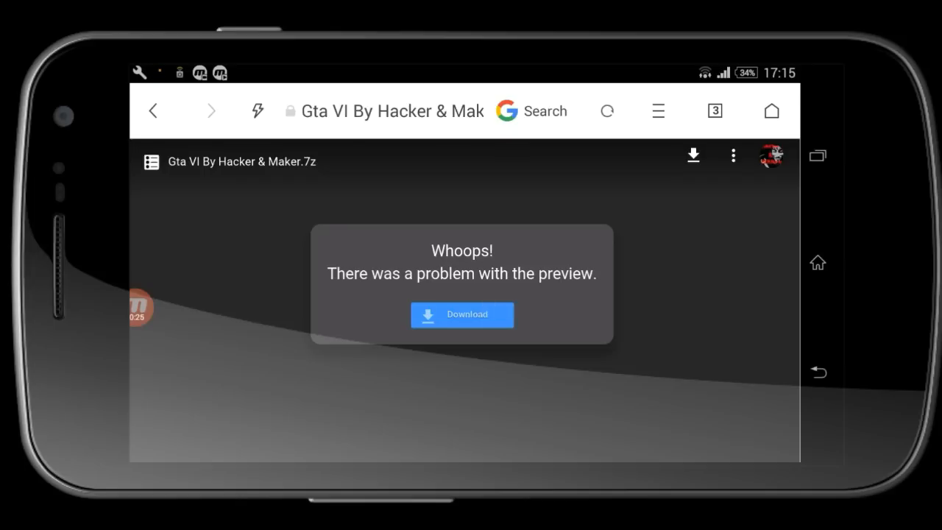
Download Gta VI By Hacker & Maker.7z from Drive and return to the home screen
click(463, 315)
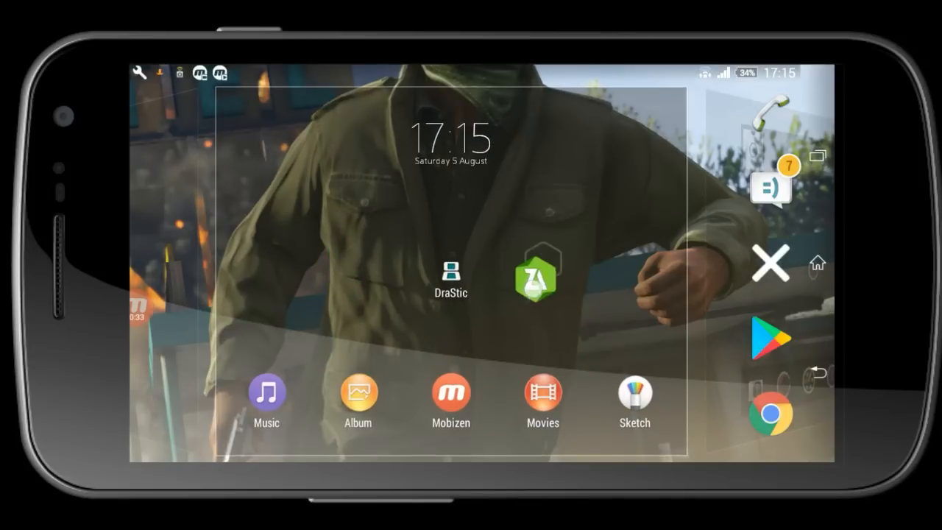
Launch ZArchiver and browse device memory to the Hacker & Maker folder holding the 60.03MB archive
click(536, 276)
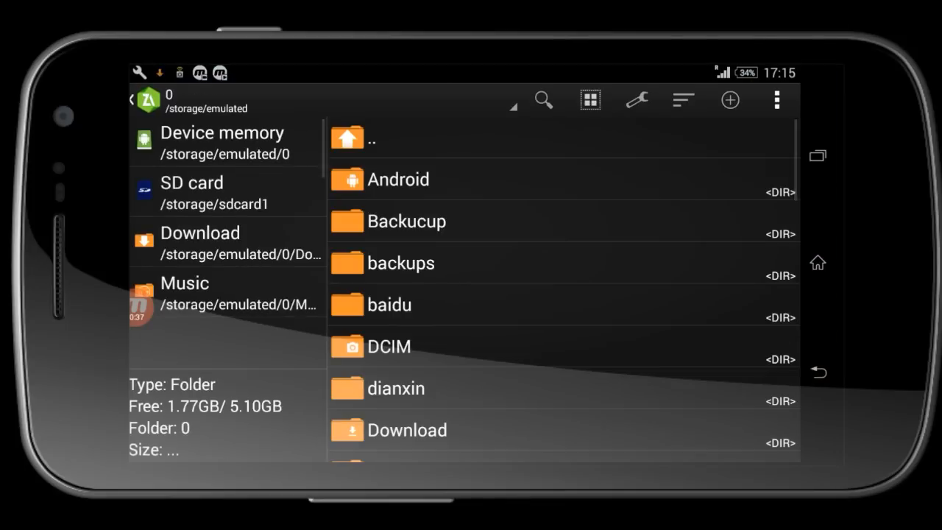
scroll(down, 3)
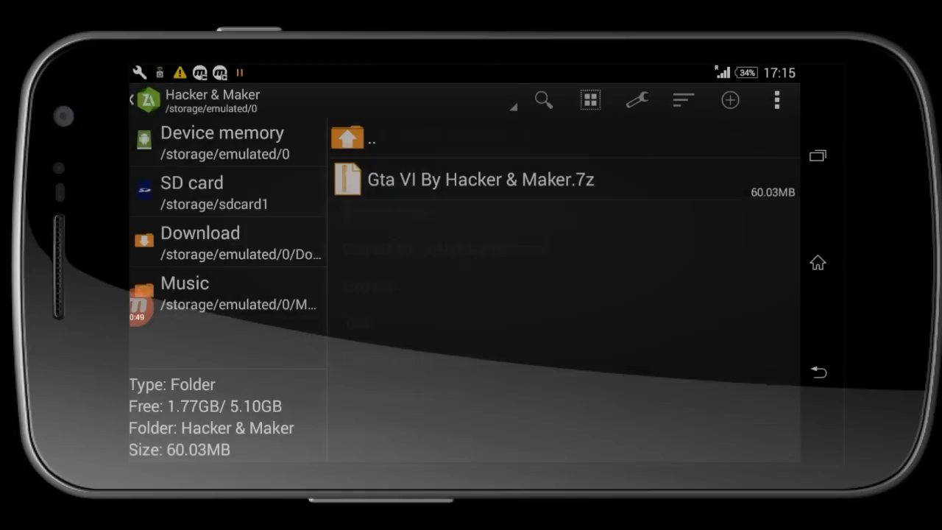
click(480, 180)
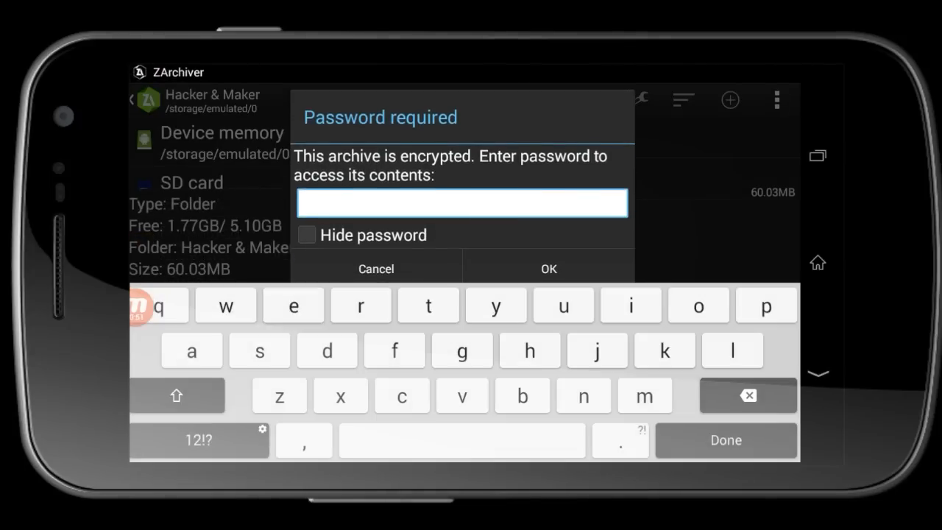
text(hac)
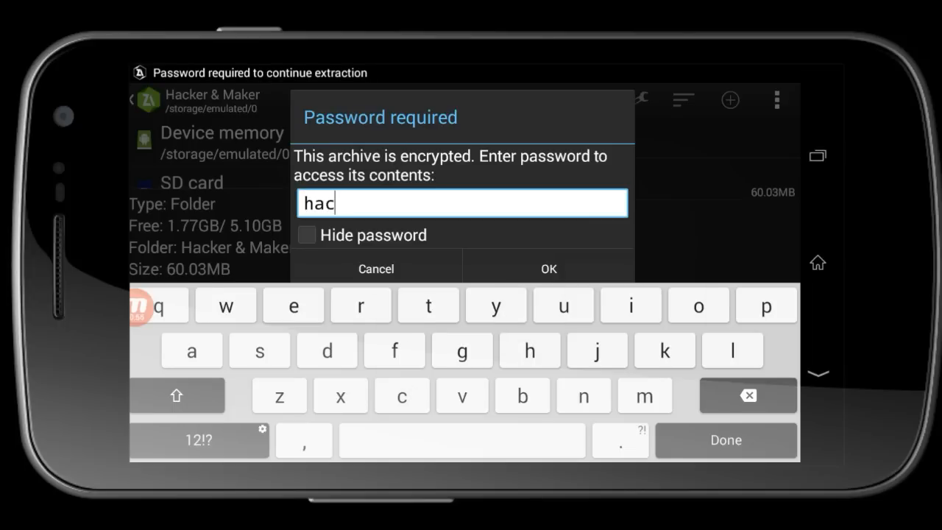
text(ker&m)
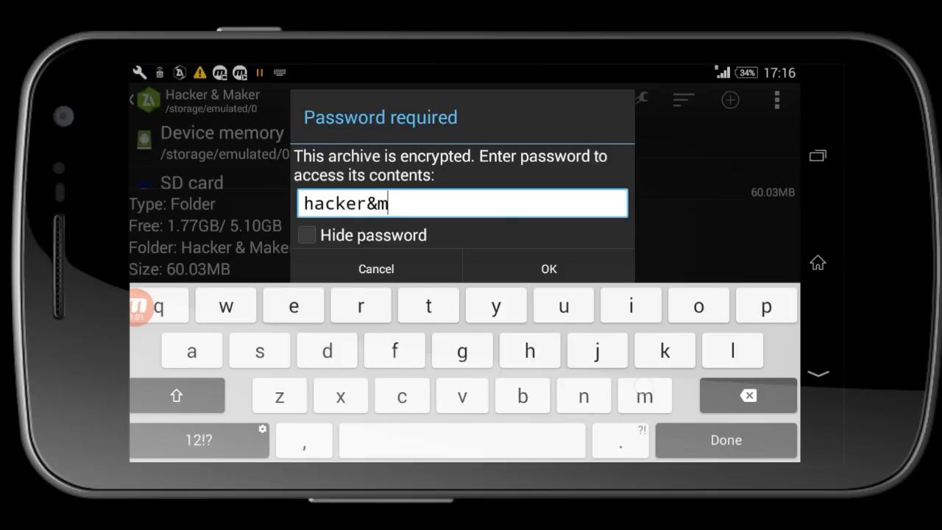
text(aker)
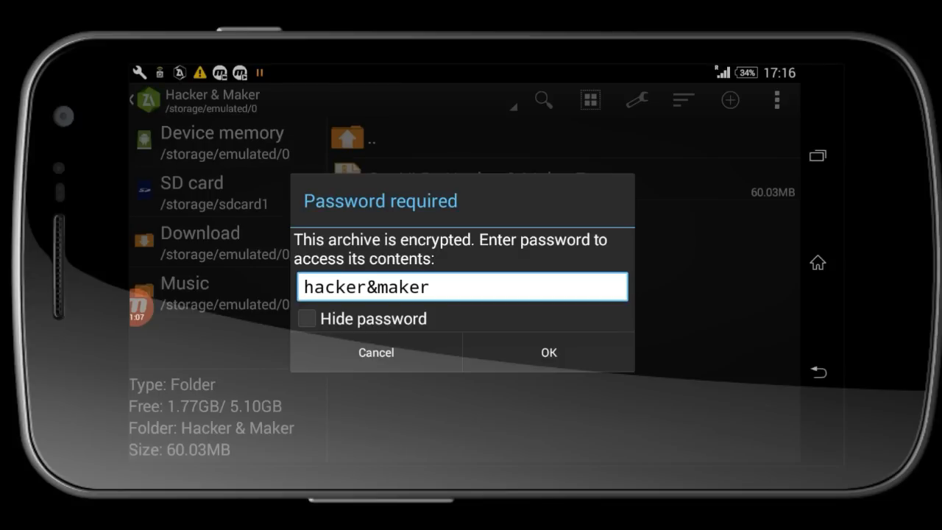
click(548, 352)
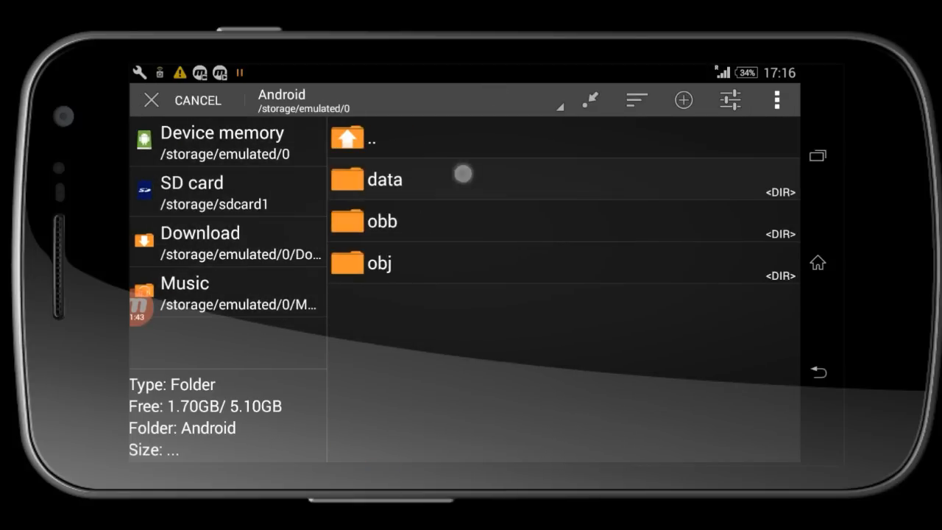
Choose the destination folder so Gta 6 D-1.7z, Gta 6 D-2.7z and GTA_VI_1.4.apk extract into Hacker & Maker
click(384, 179)
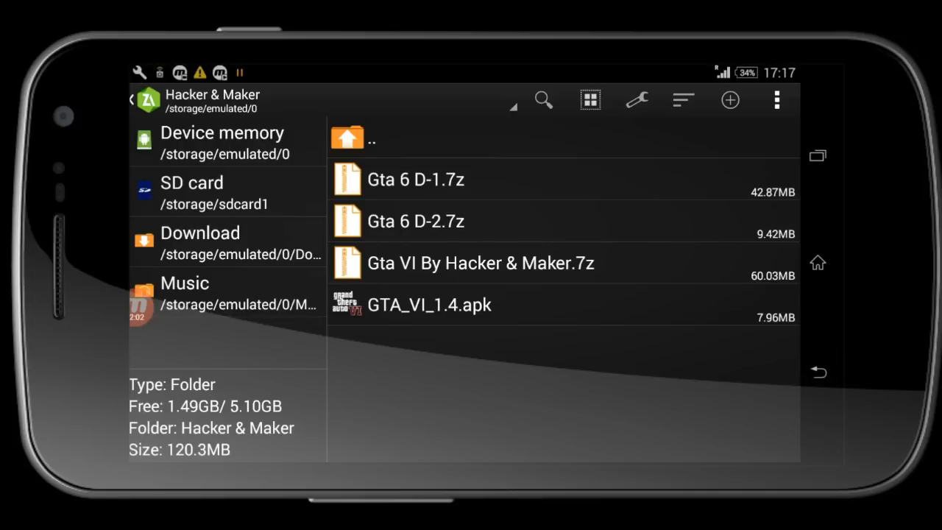
Extract a Gta 6 D archive into Android/data, replacing all existing game files
click(492, 220)
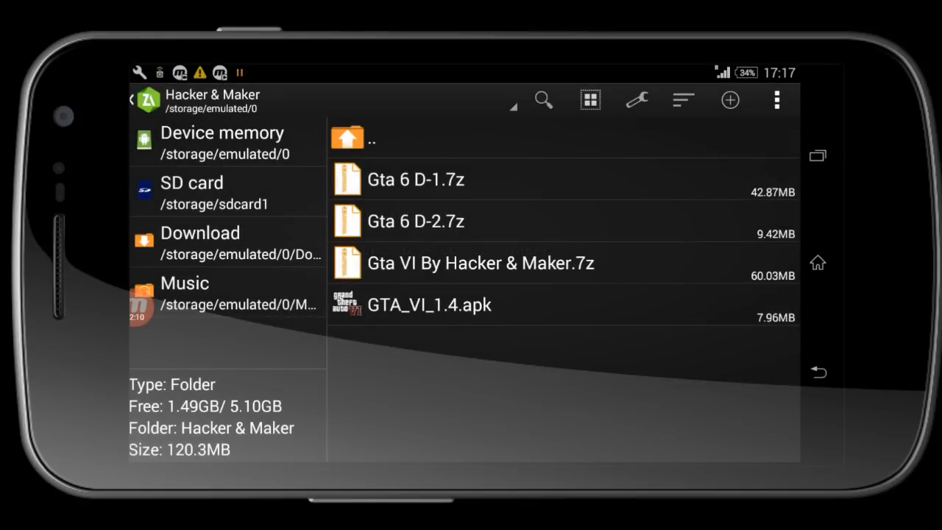
click(415, 221)
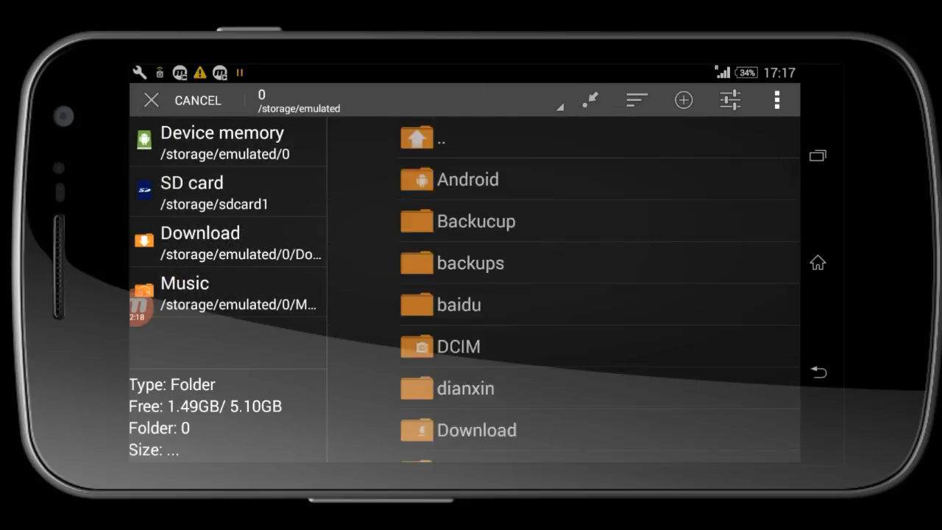
click(468, 180)
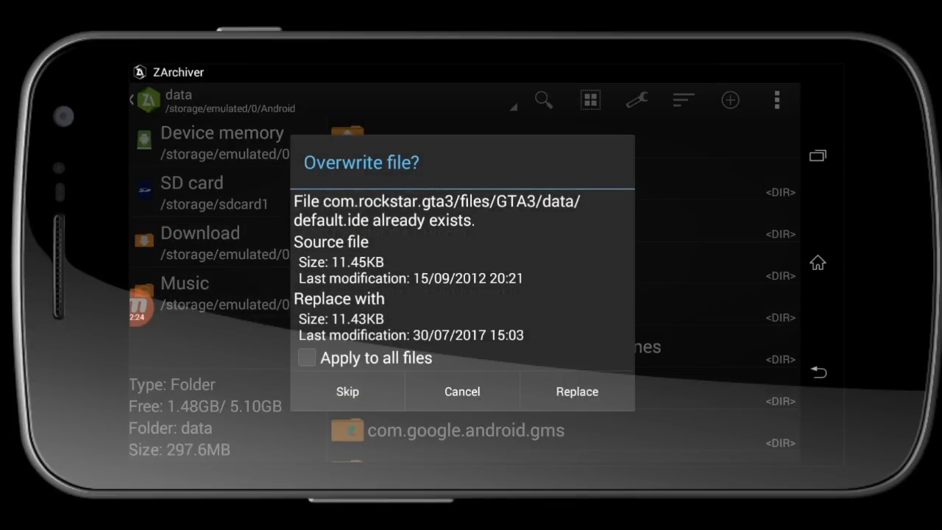
click(306, 357)
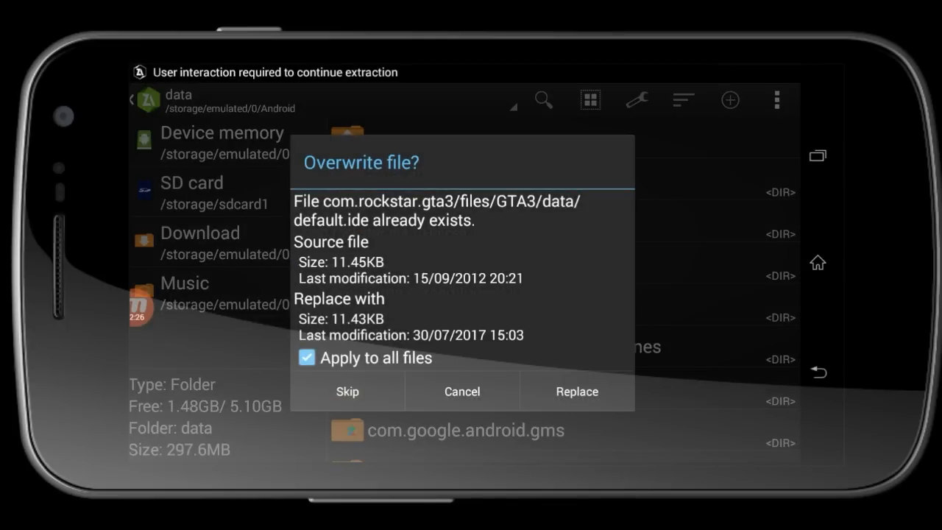
click(577, 392)
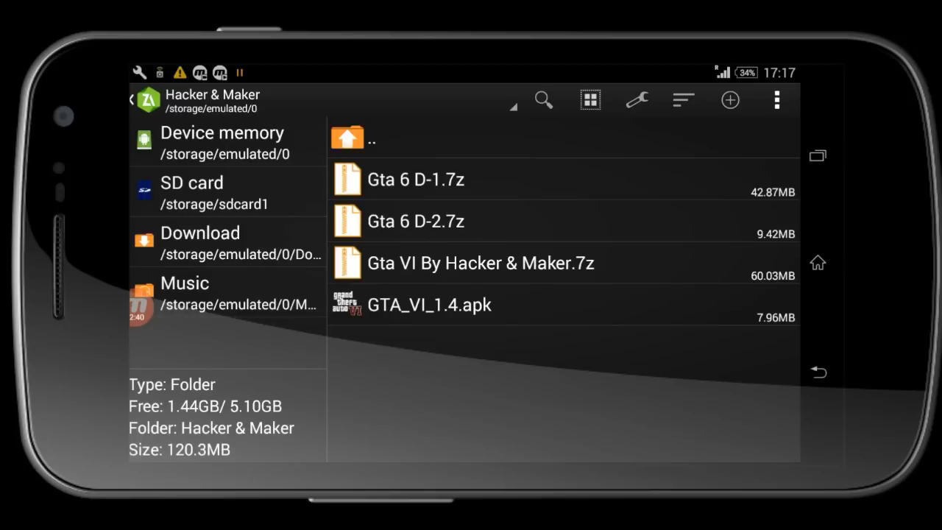
Install GTA_VI_1.4.apk from ZArchiver and launch it to the license prompt
click(429, 305)
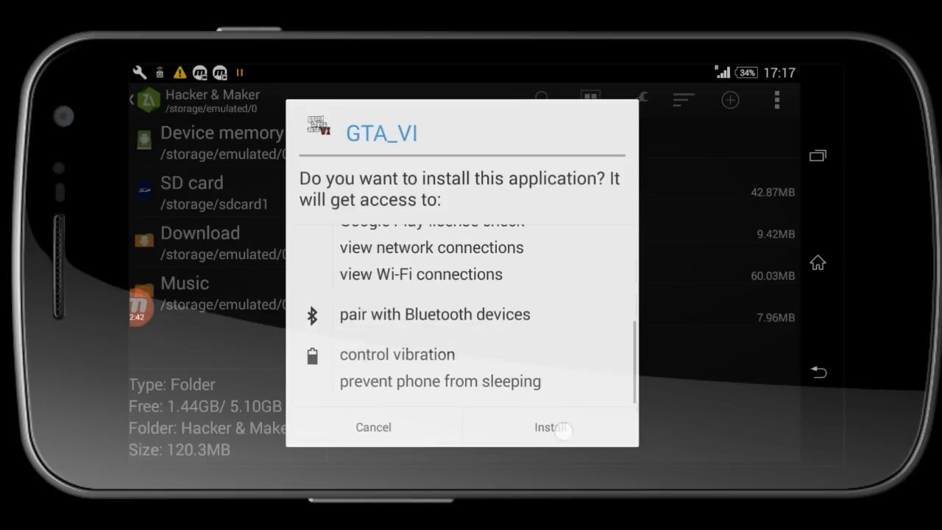
click(374, 427)
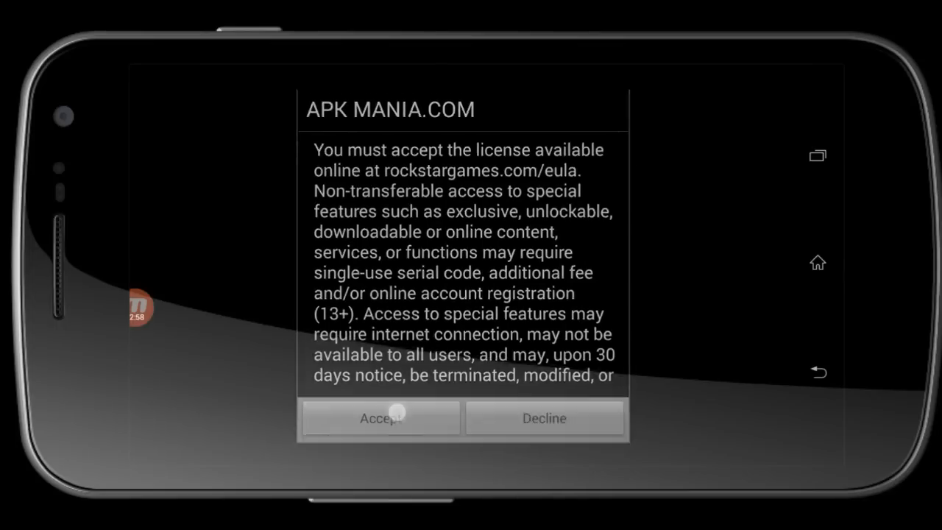
Accept the license, cancel the XAPK validation and continue past the GTA VI title screen
click(379, 418)
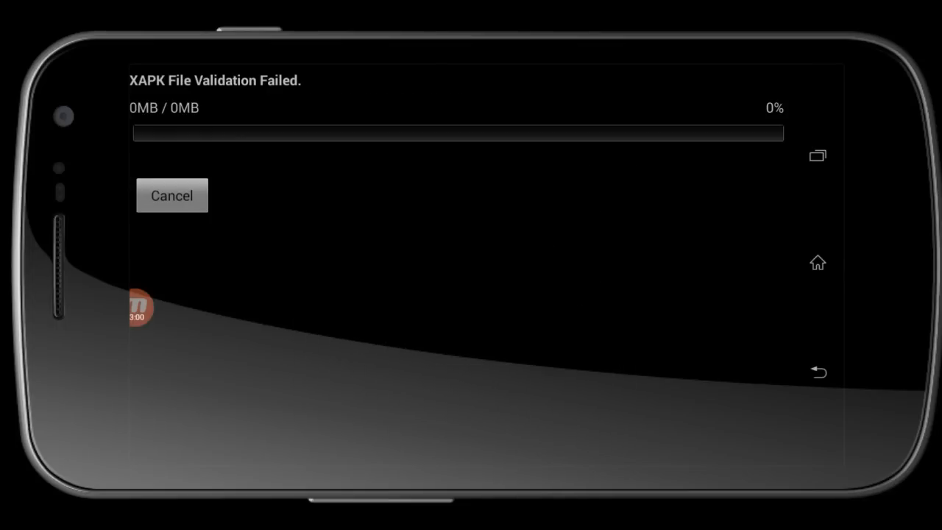
click(171, 194)
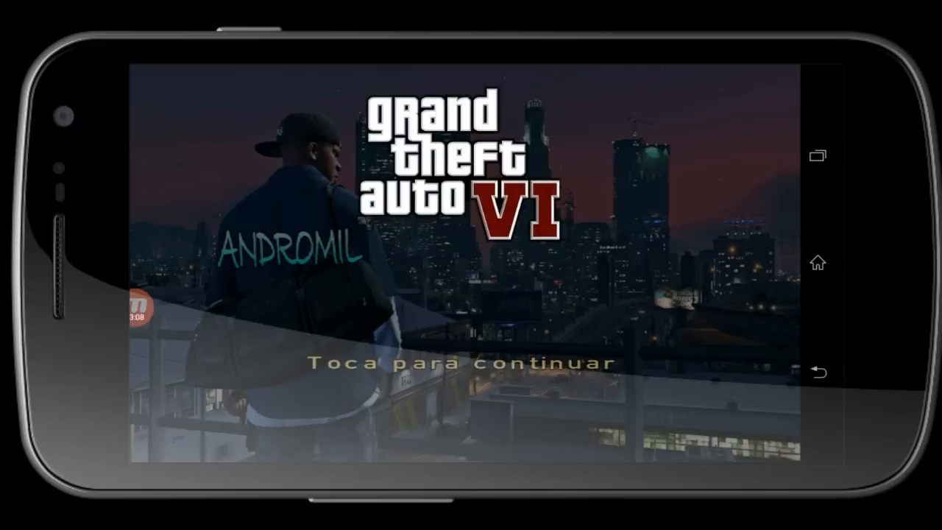
click(463, 363)
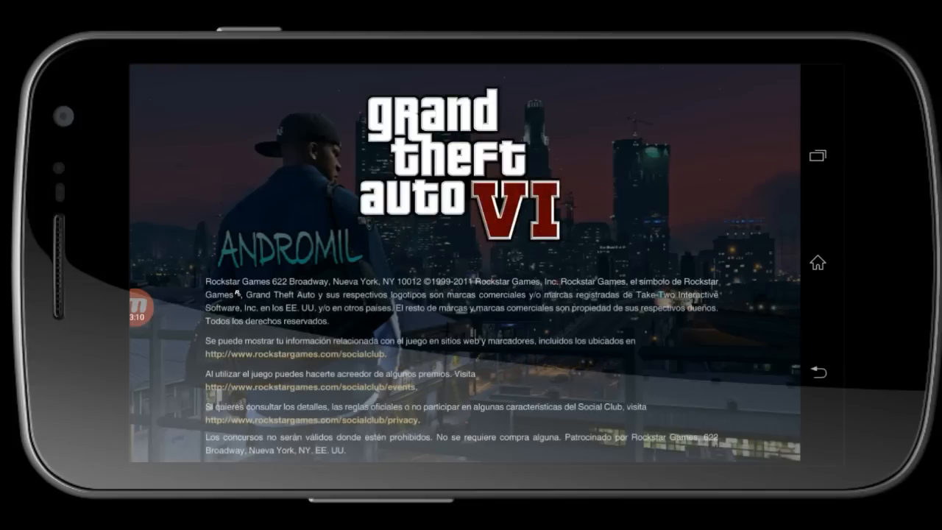